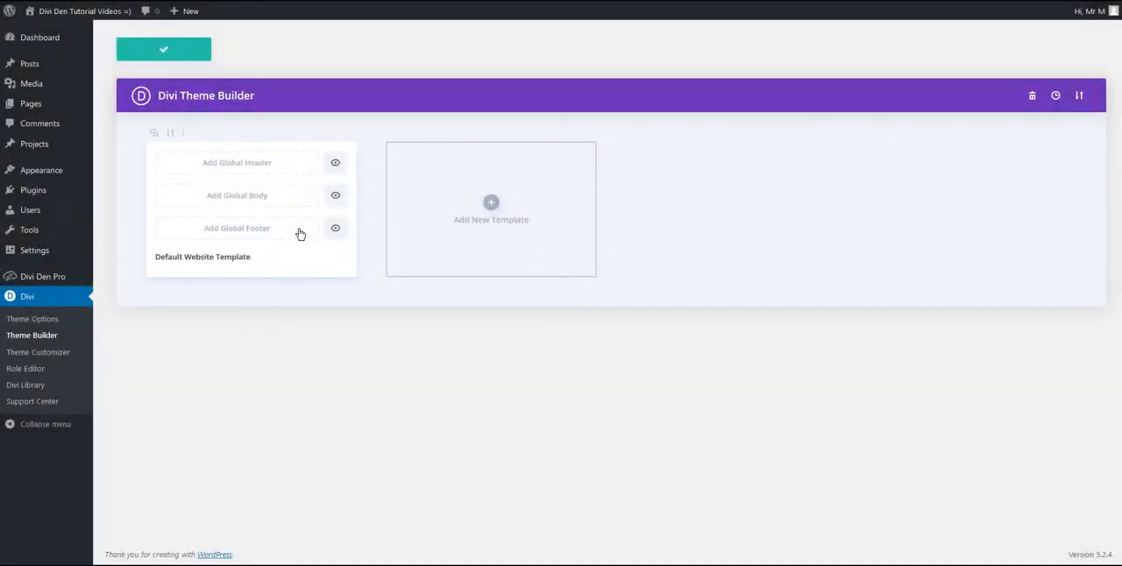
- Leave the empty default template for the Divi Den Pro Layout Finder with 1255 layouts
click(236, 194)
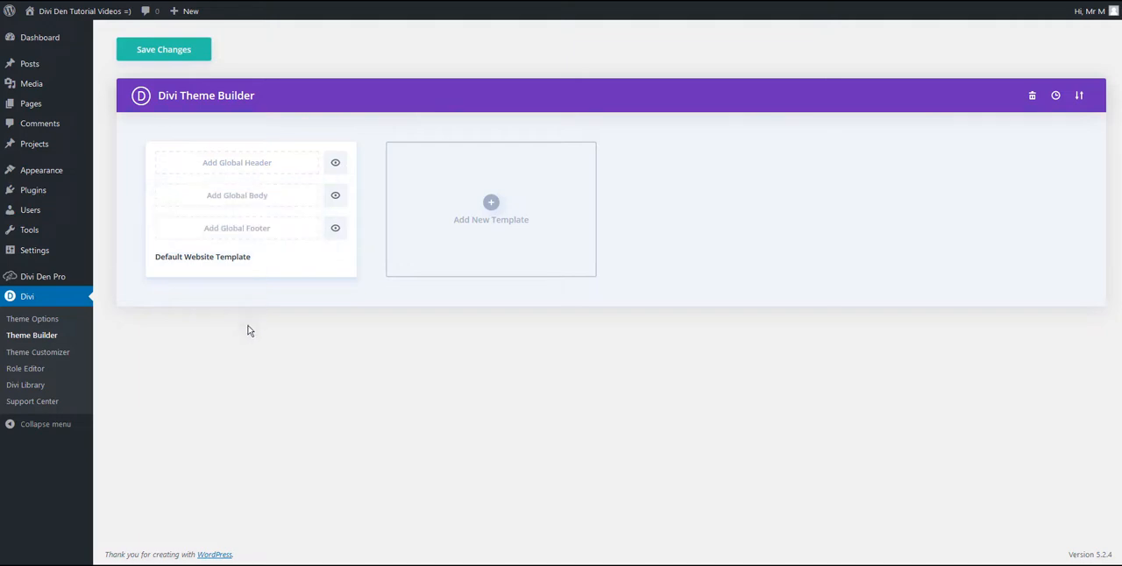
click(42, 277)
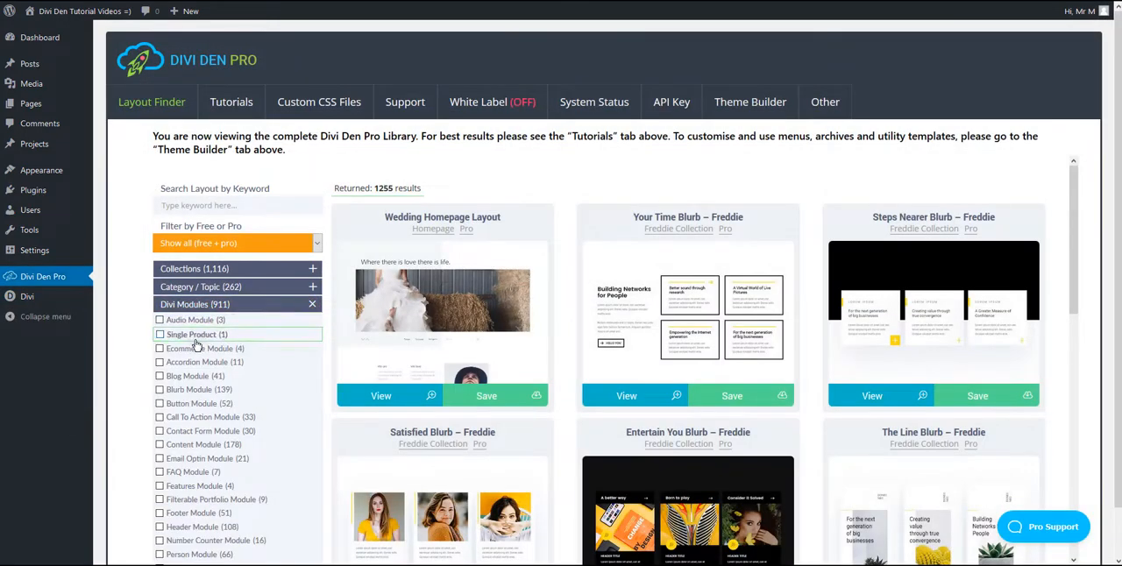
- Search the layout library by keyword 'header', narrowing it to 110 header layouts
click(159, 347)
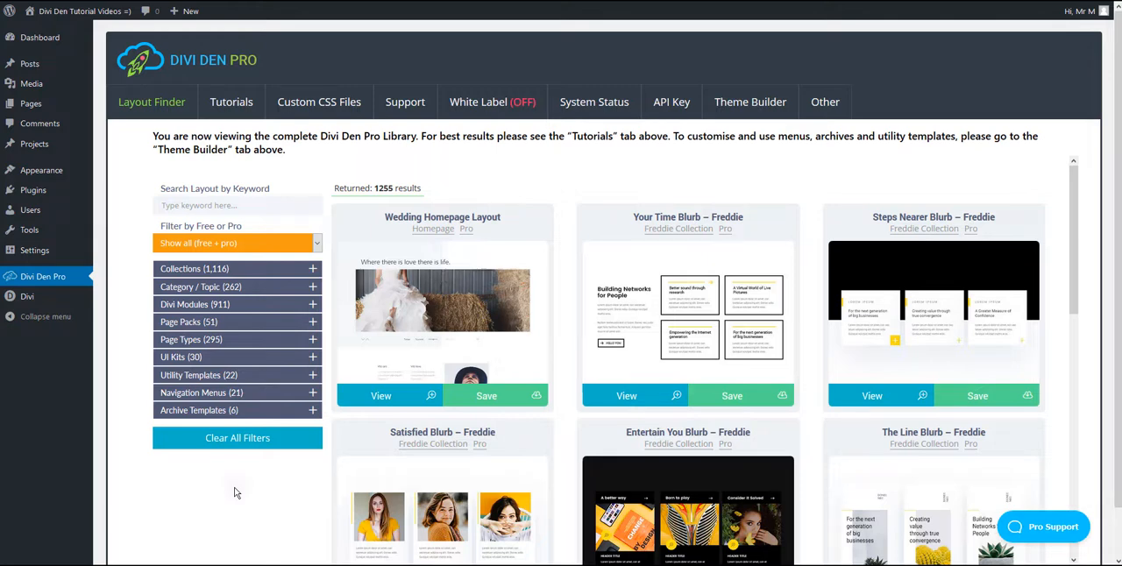
mouse_move(96, 287)
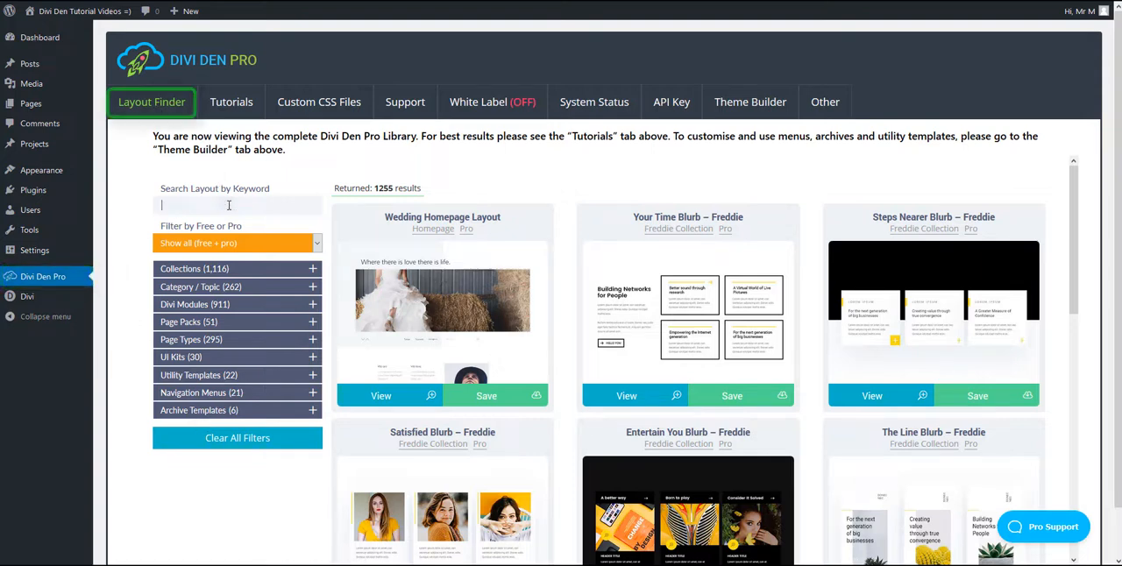
text(header)
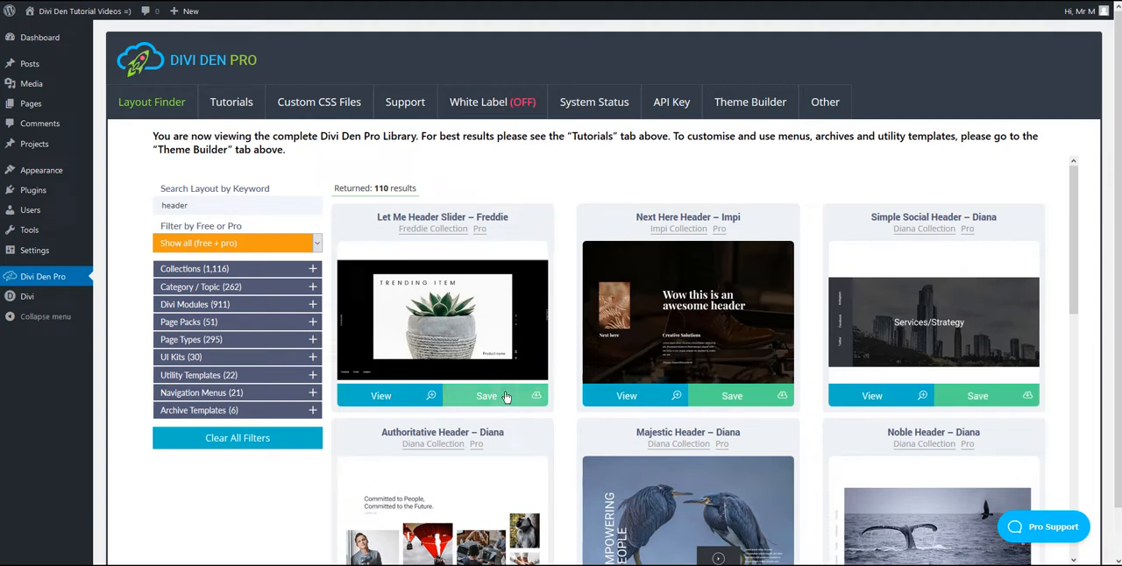
- Search 'footer' (52 results) and then 'content' to browse Committed Content and Tone Content layouts
click(487, 396)
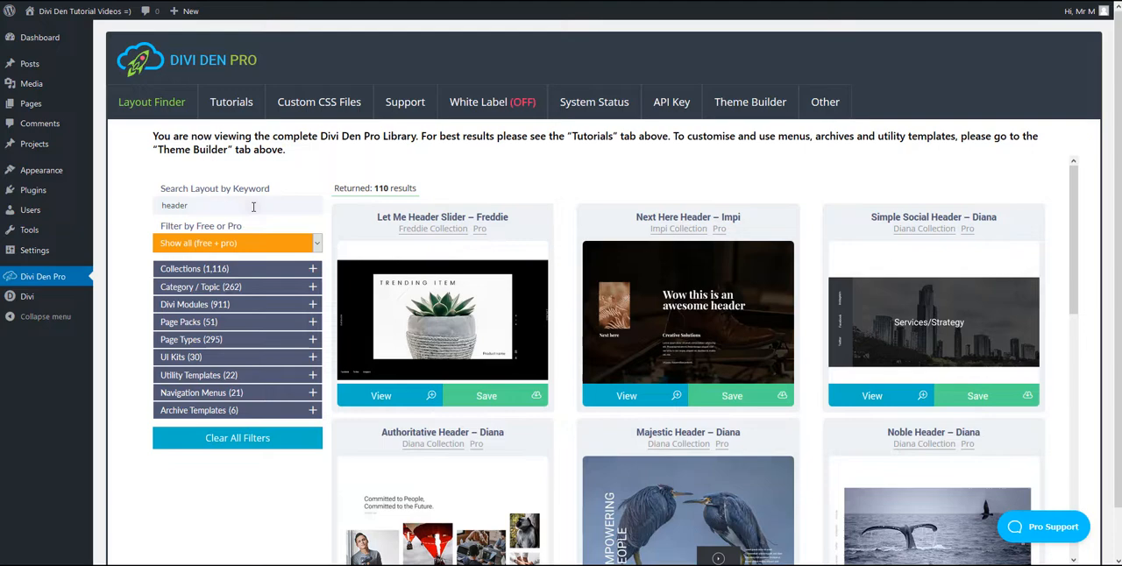
text(footer)
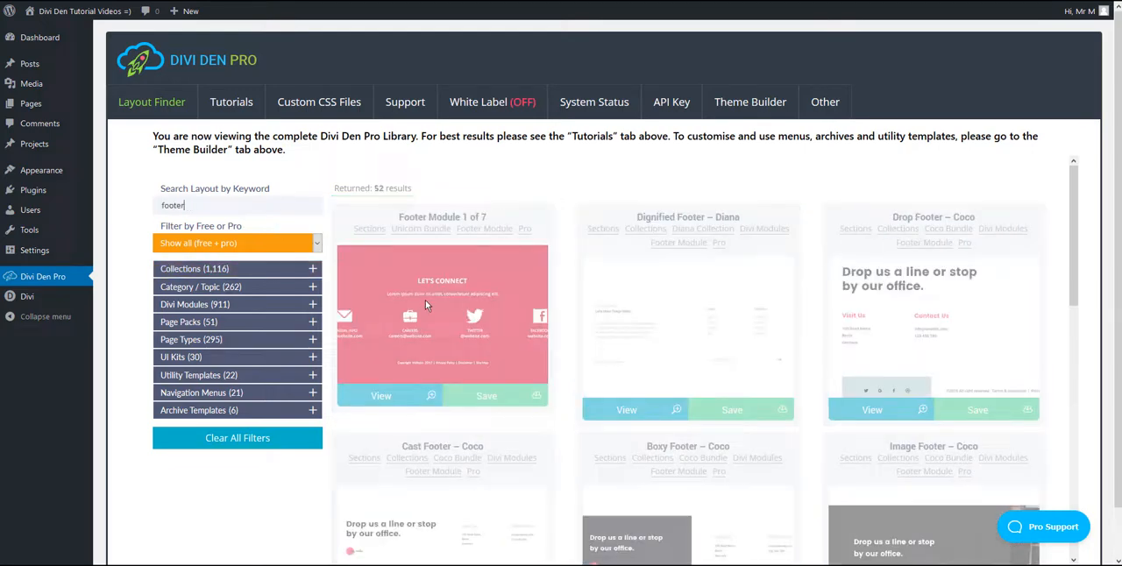
scroll(down, 3)
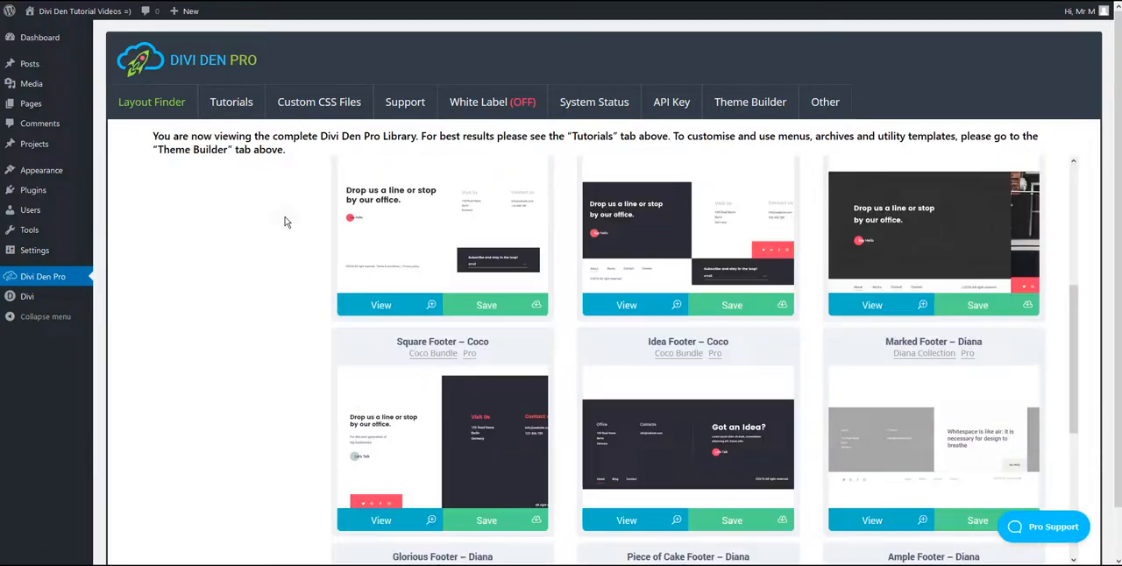
text(footer)
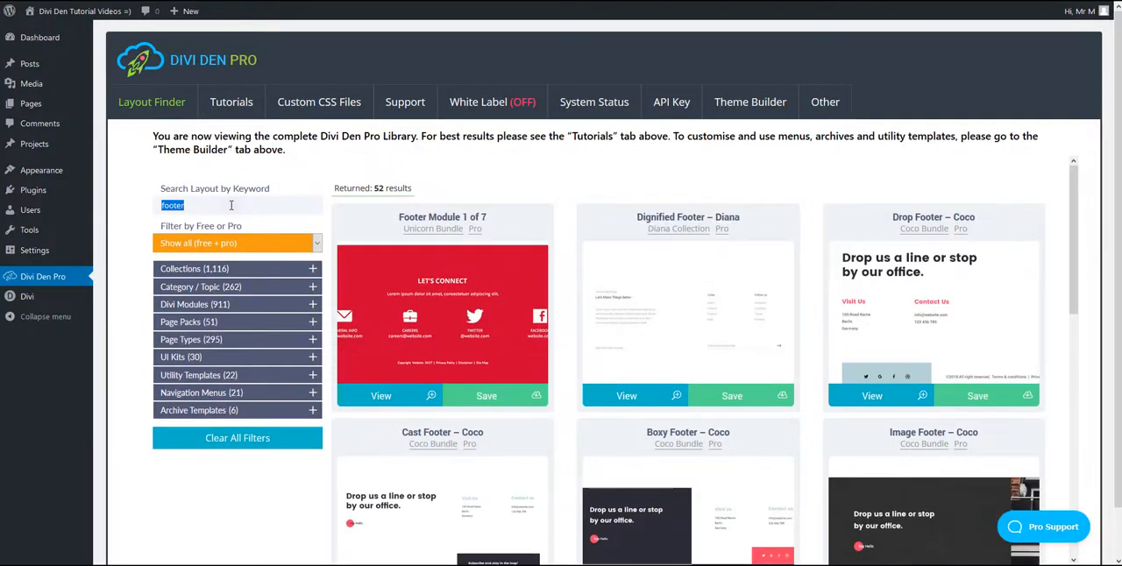
text(content)
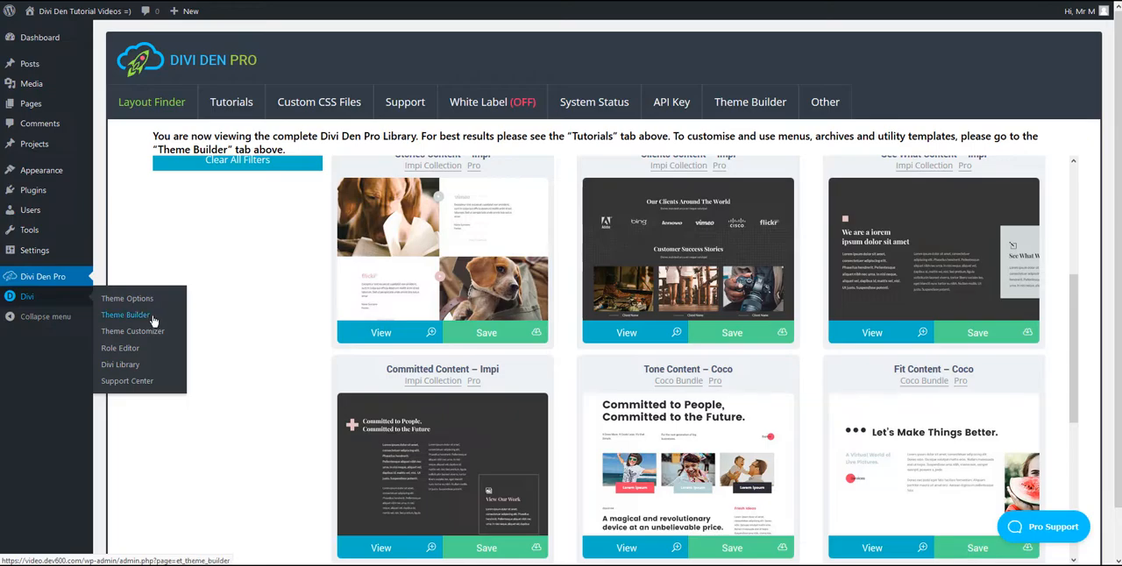
- From Theme Builder, start Build Global Header on the Default Website Template
click(126, 316)
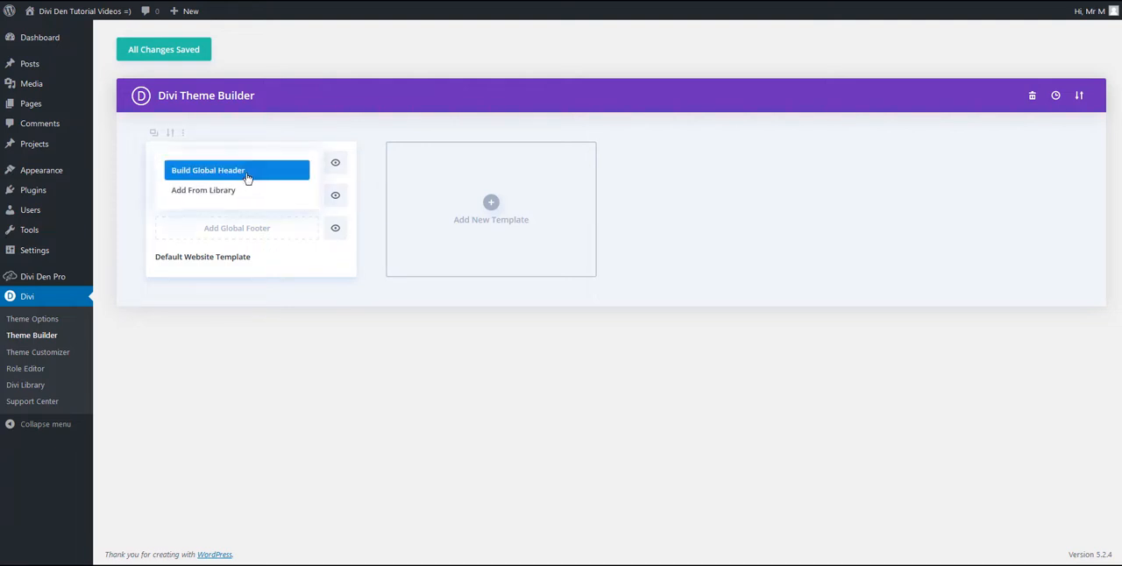
click(207, 170)
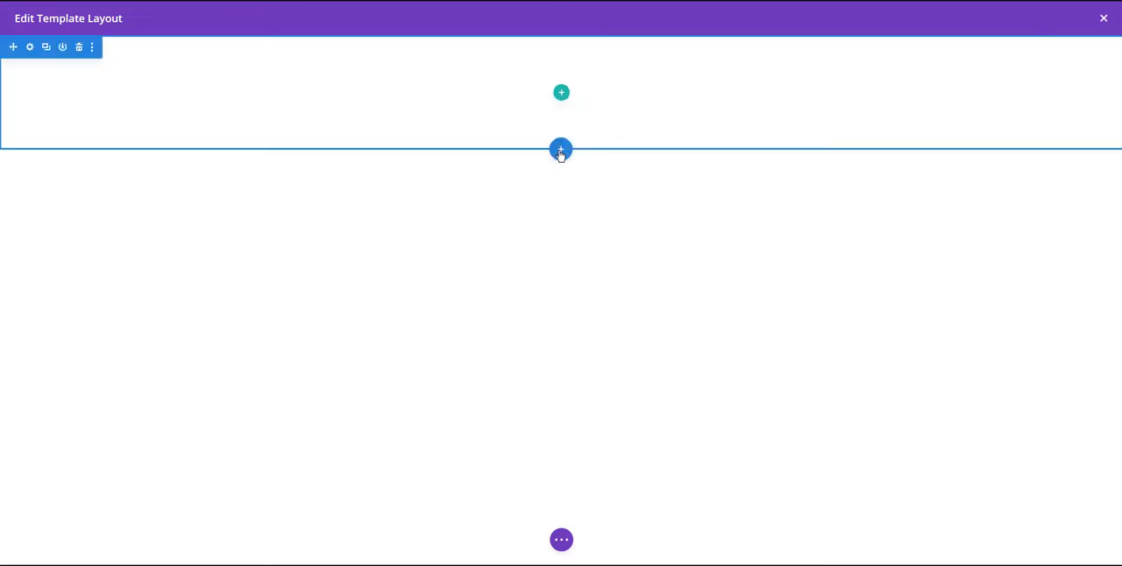
- Fill the global header with the saved Let Me Header Slider - Freddie layout from the library
click(561, 149)
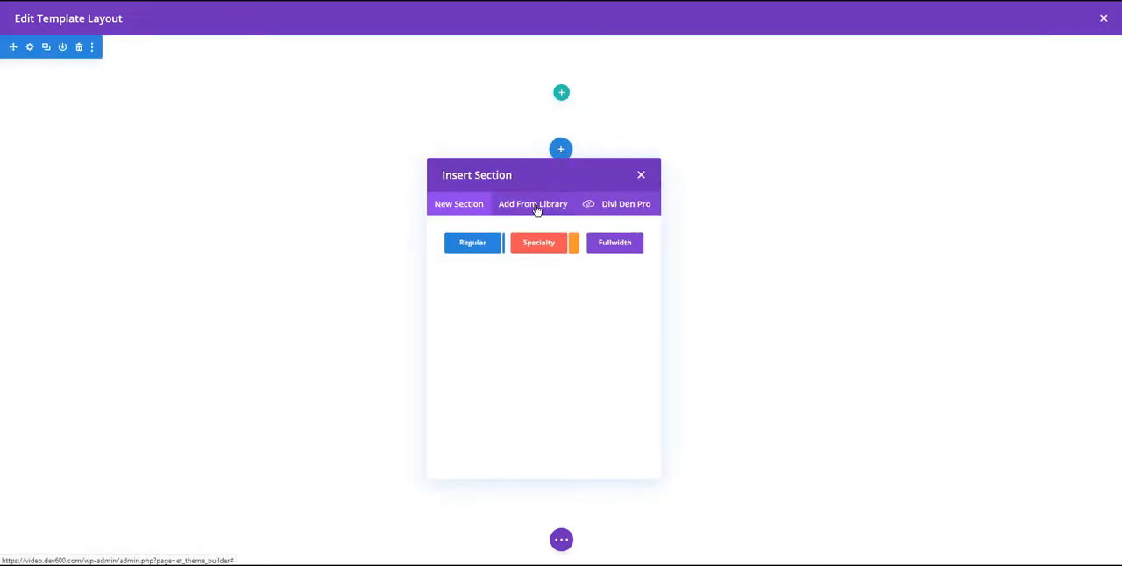
click(533, 203)
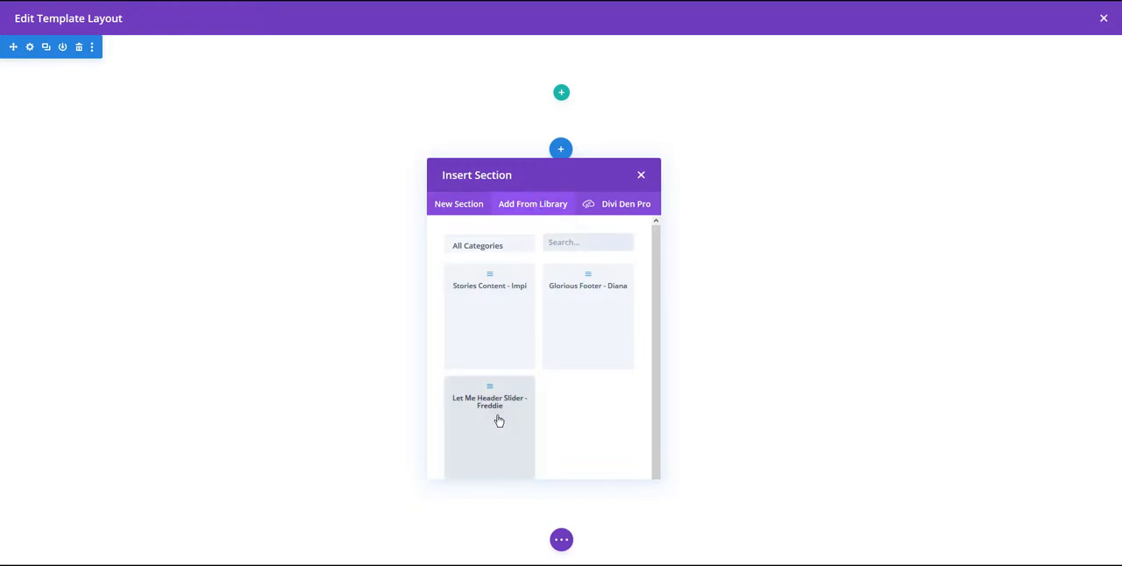
click(641, 176)
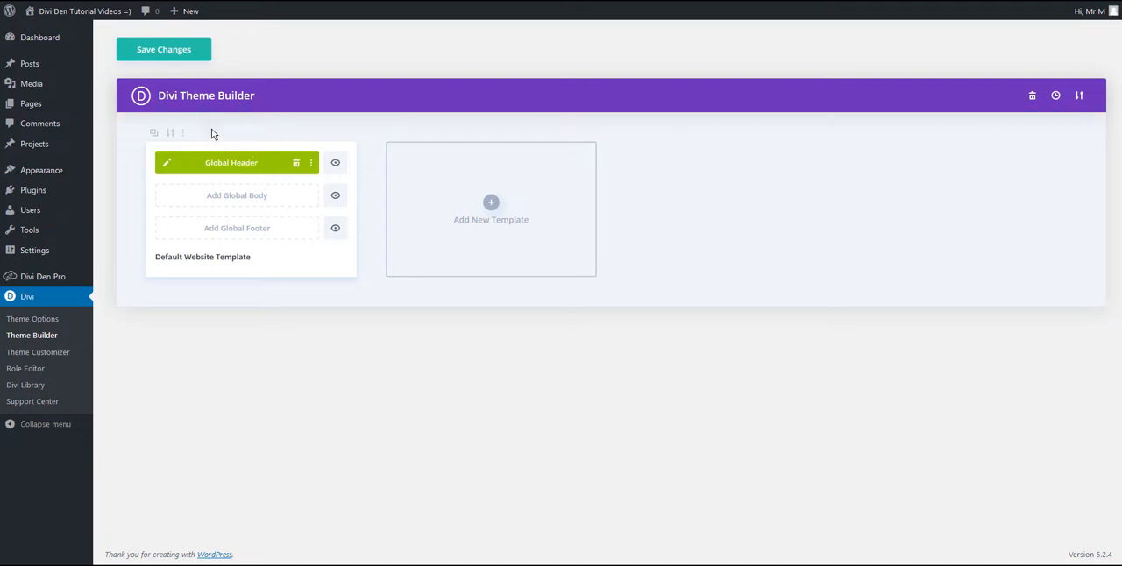
- Start Build Global Body on the Default Website Template
click(163, 49)
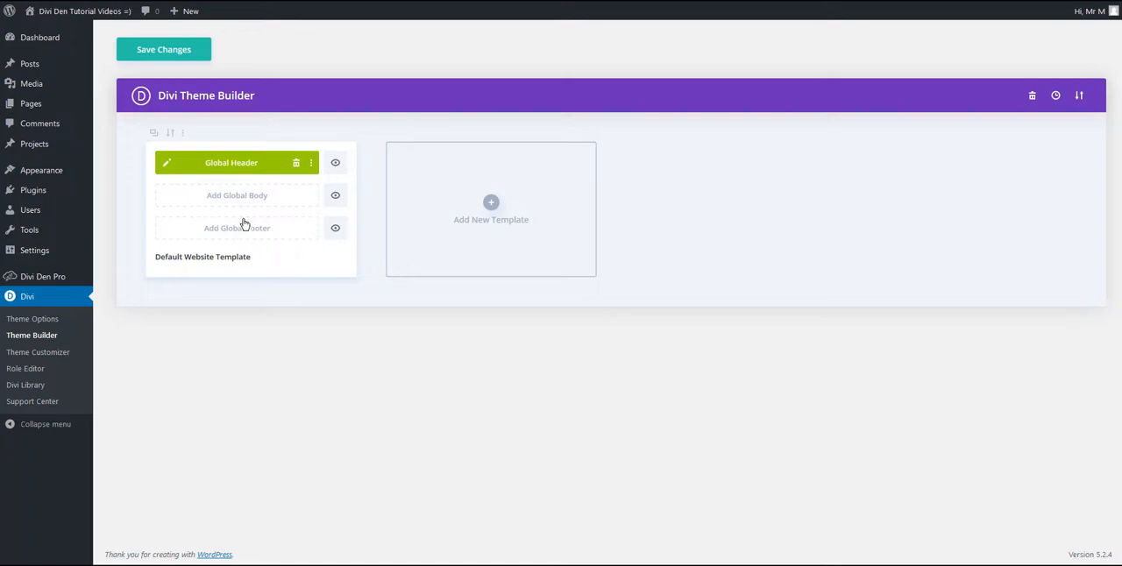
click(165, 162)
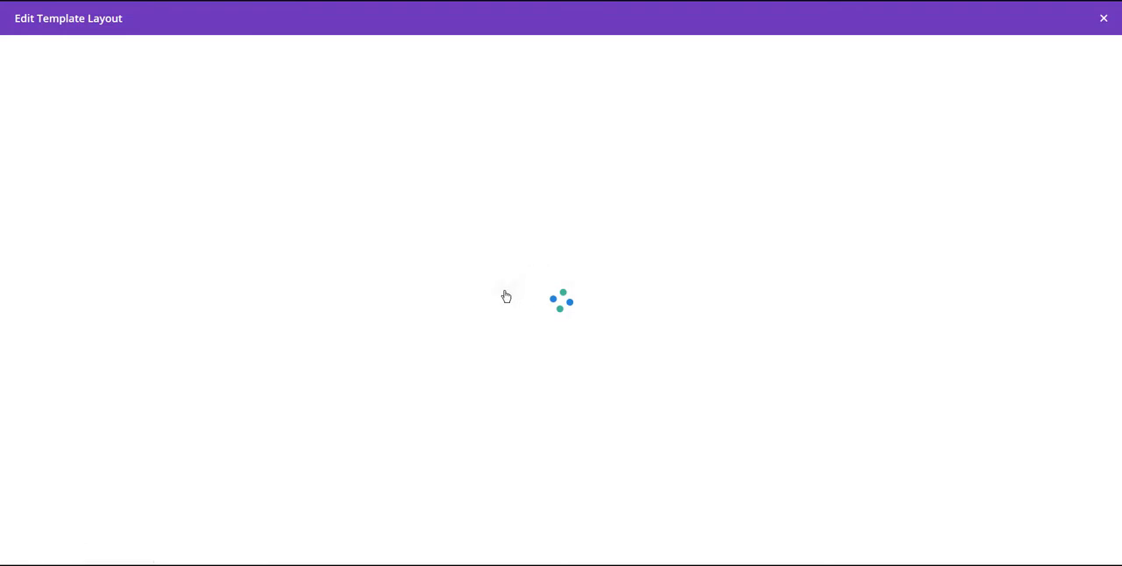
- Fill the global body with the saved dog-photo case study content layout from the library
click(561, 91)
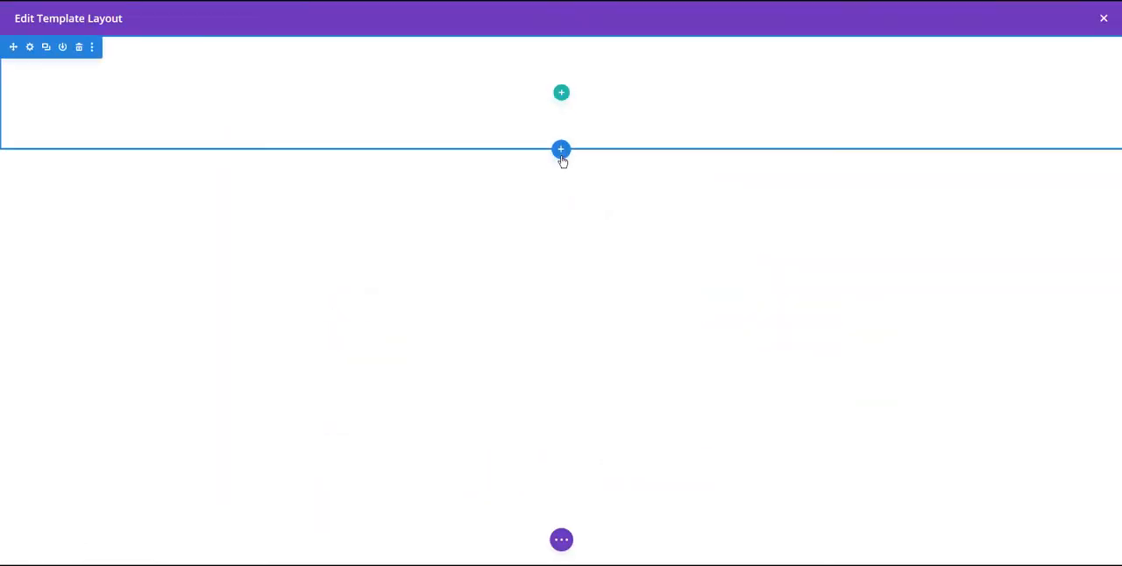
click(561, 149)
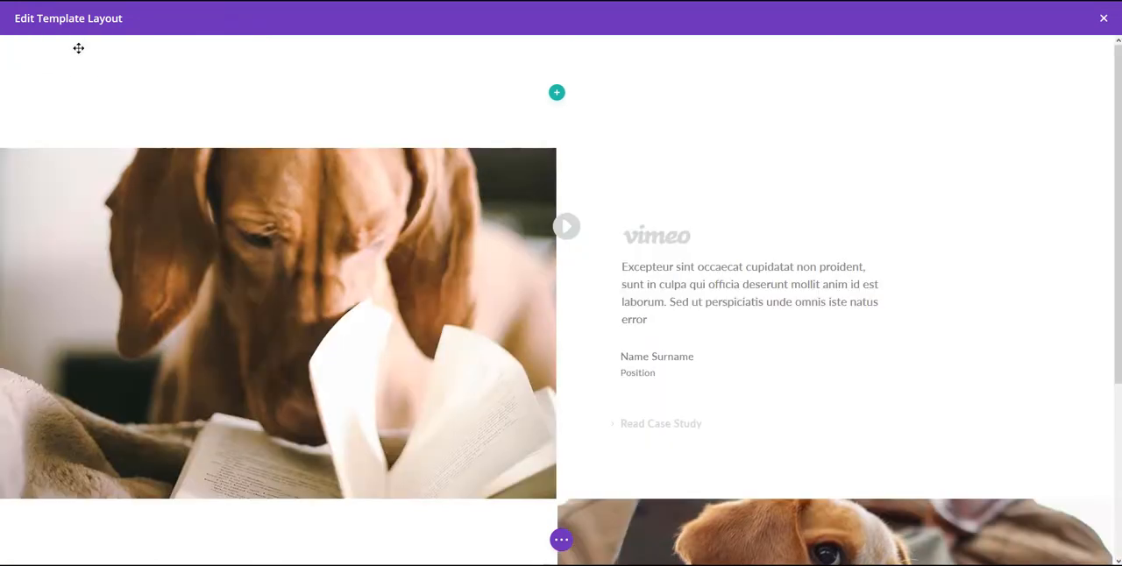
scroll(down, 3)
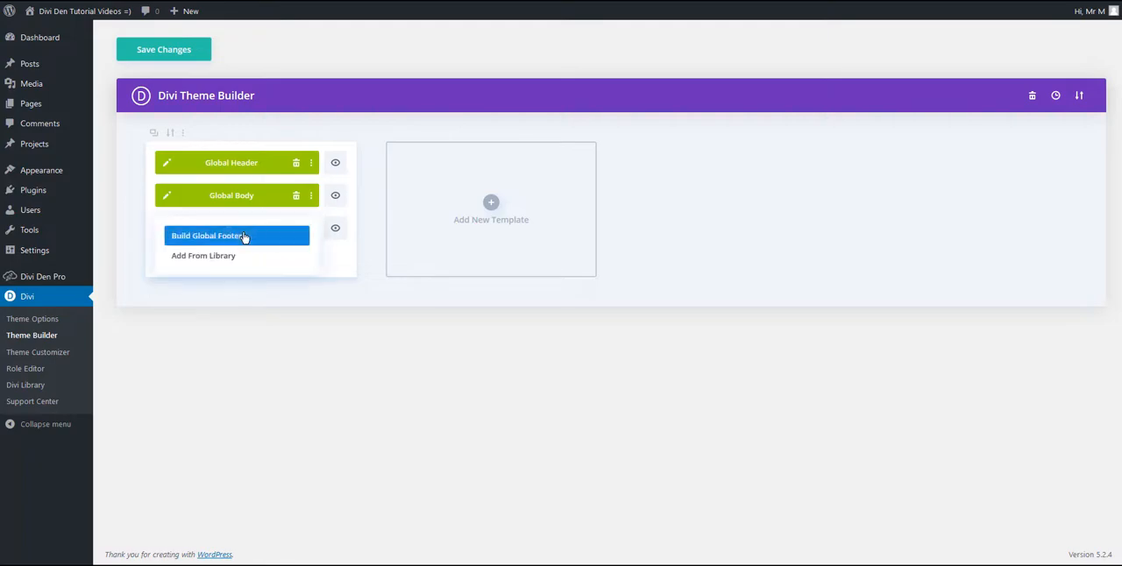
- Start Build Global Footer and load the saved footer section from the library
click(208, 235)
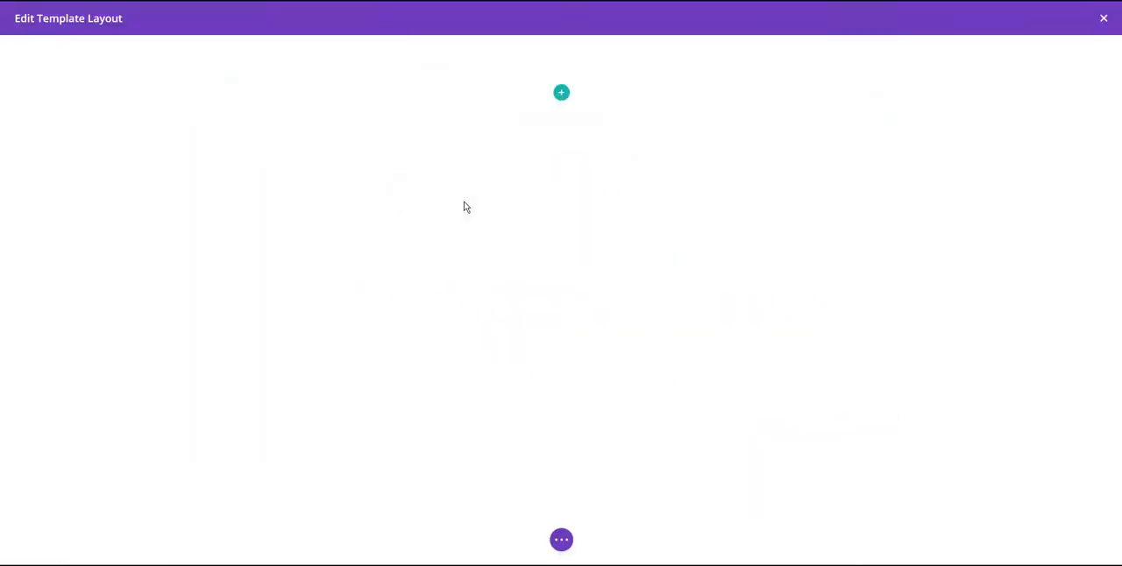
click(561, 149)
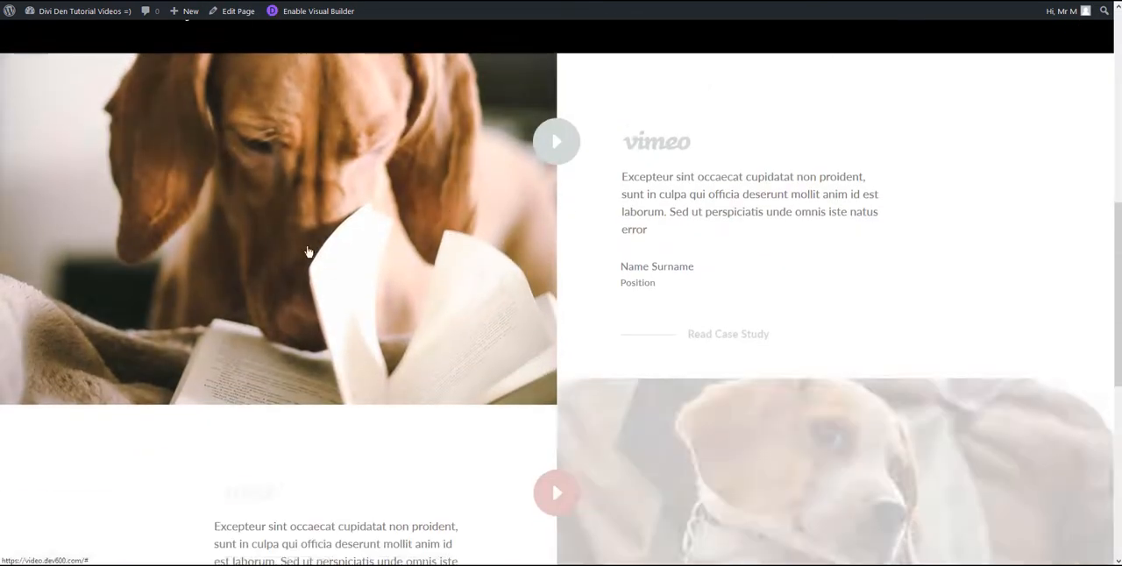
- Scroll the site front end through the dog-photo body content down to the dark footer
scroll(down, 3)
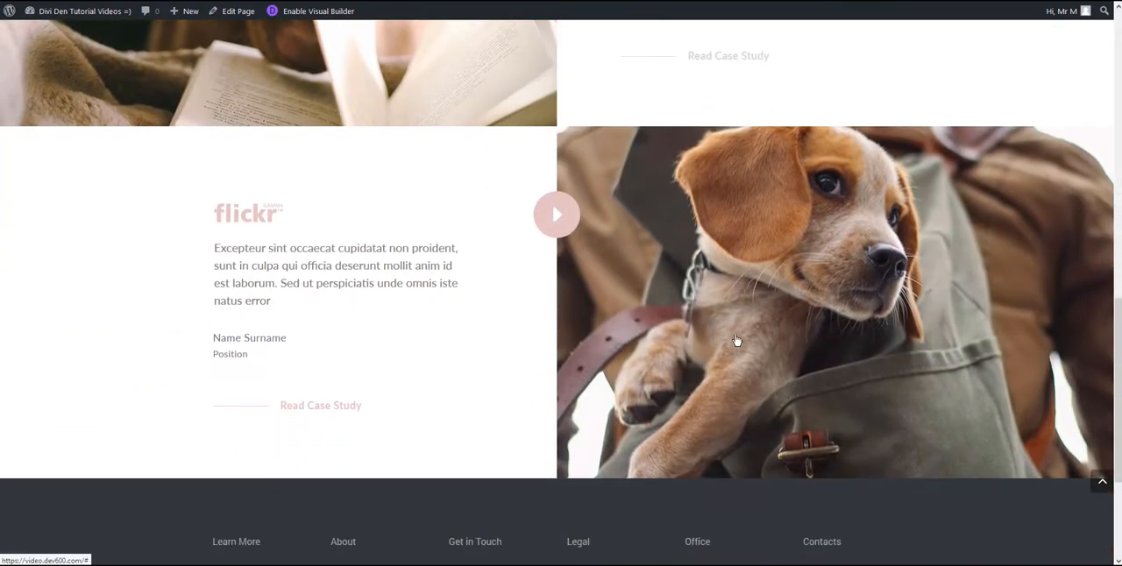
scroll(down, 3)
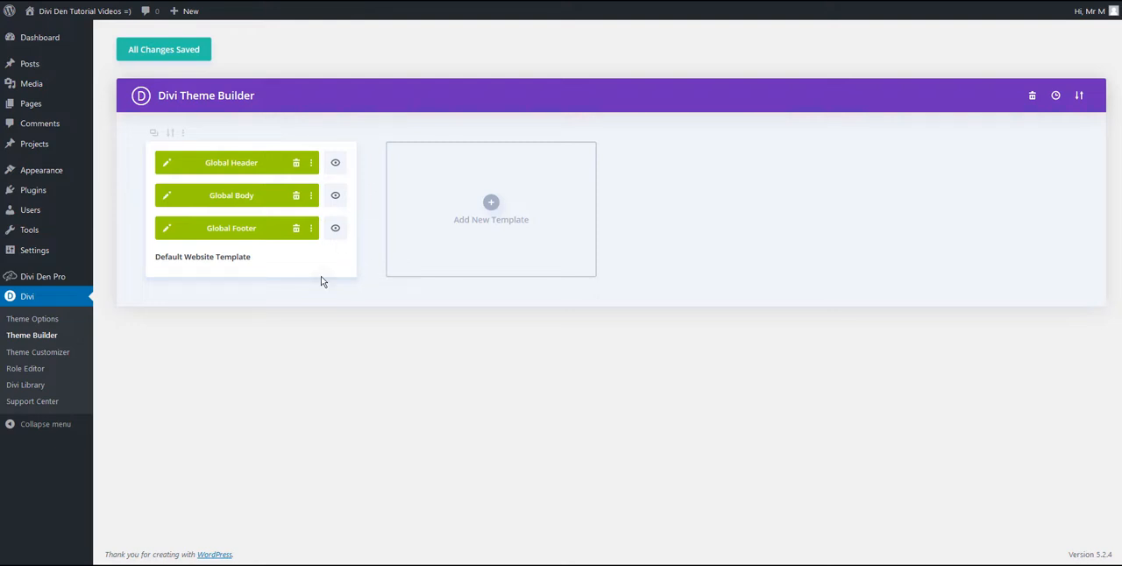
mouse_move(289, 284)
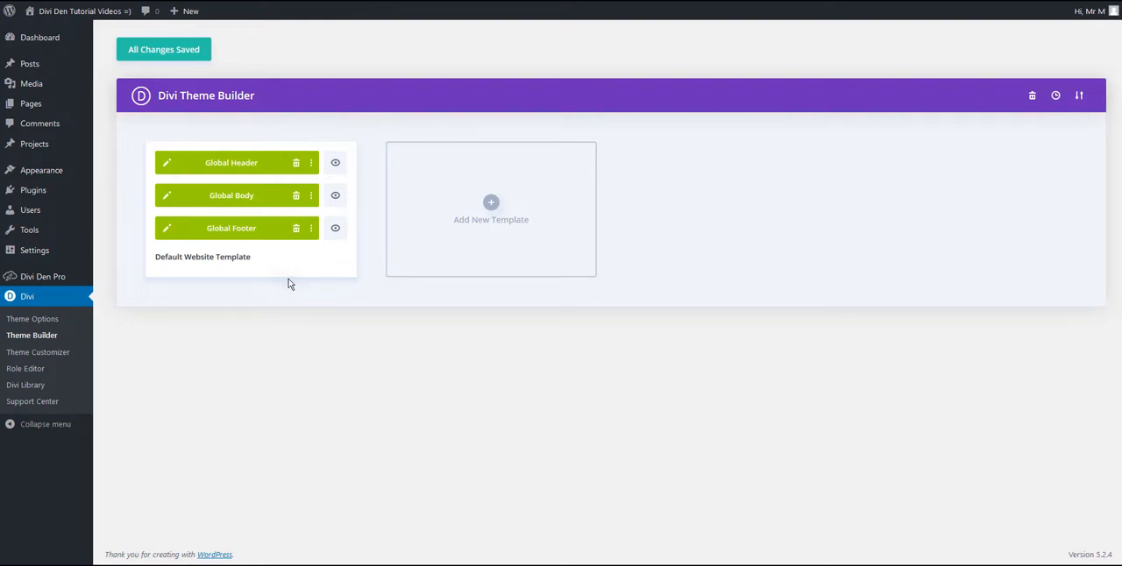
mouse_move(209, 438)
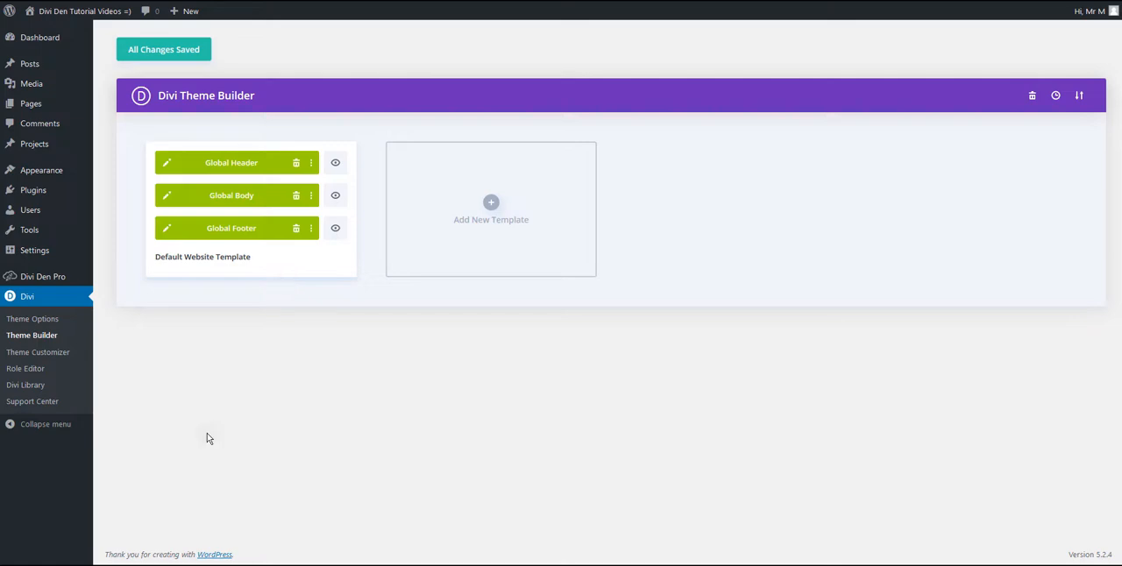